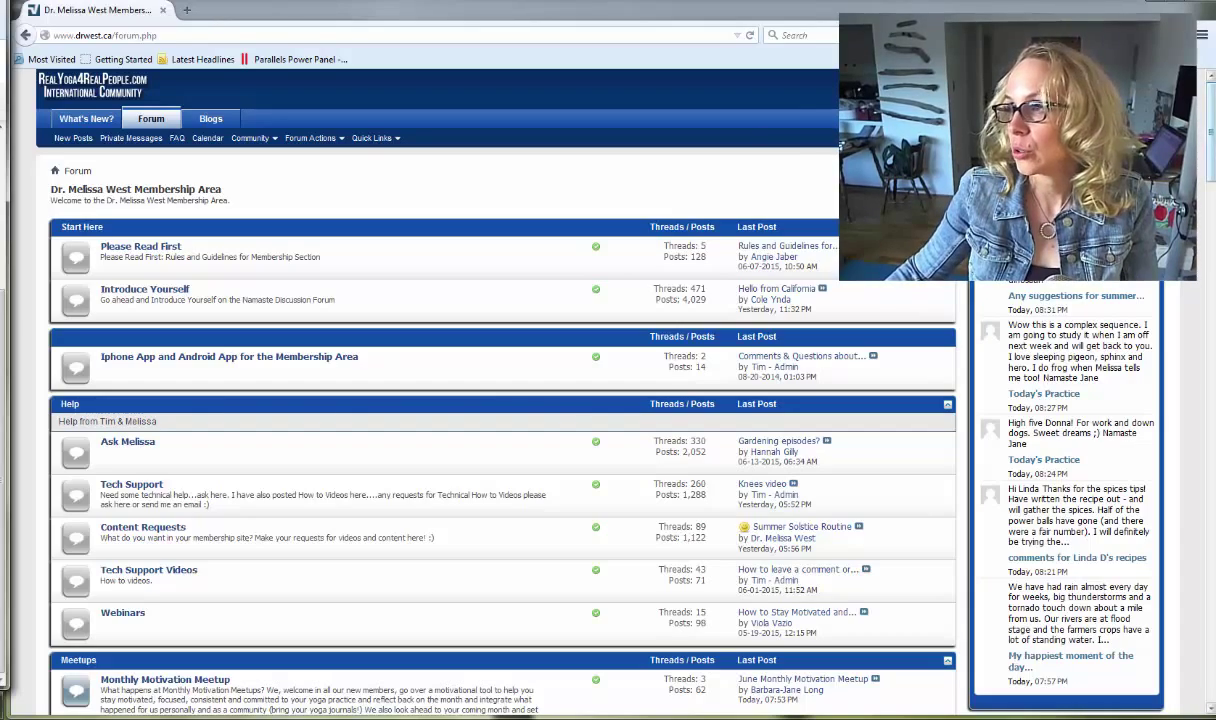
- Scroll the forum home page down past study groups and lectures to the Retreats category
scroll(down, 3)
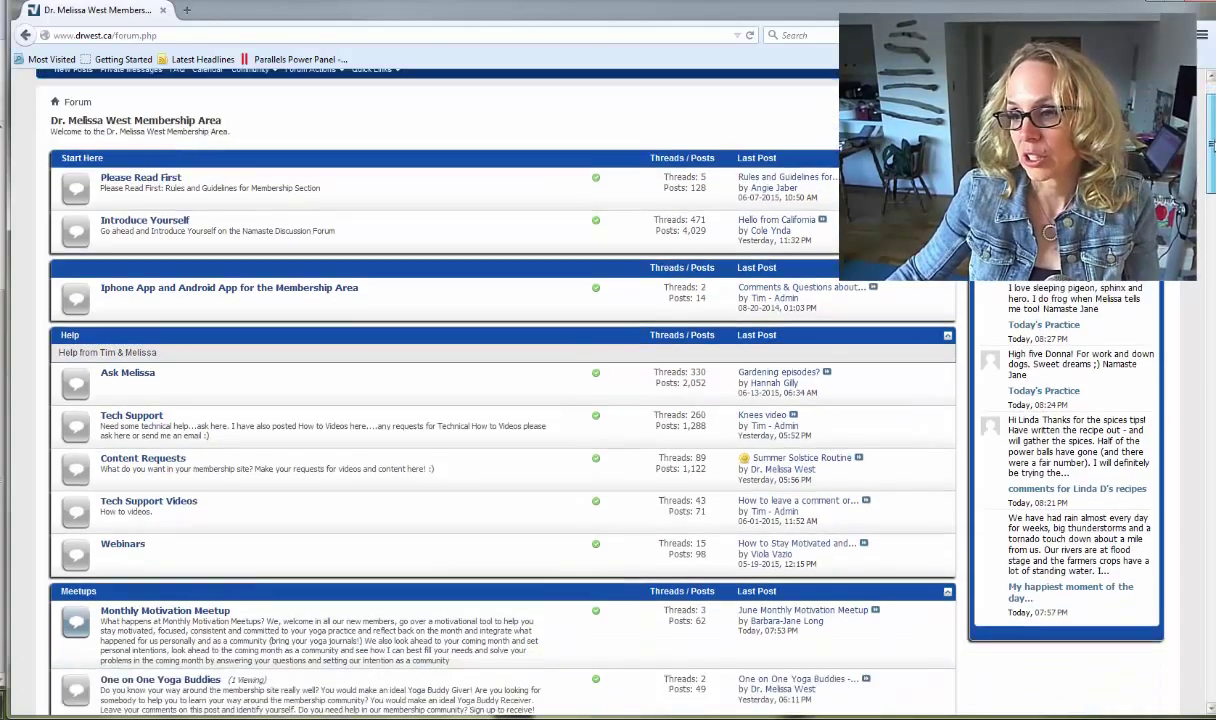
scroll(down, 3)
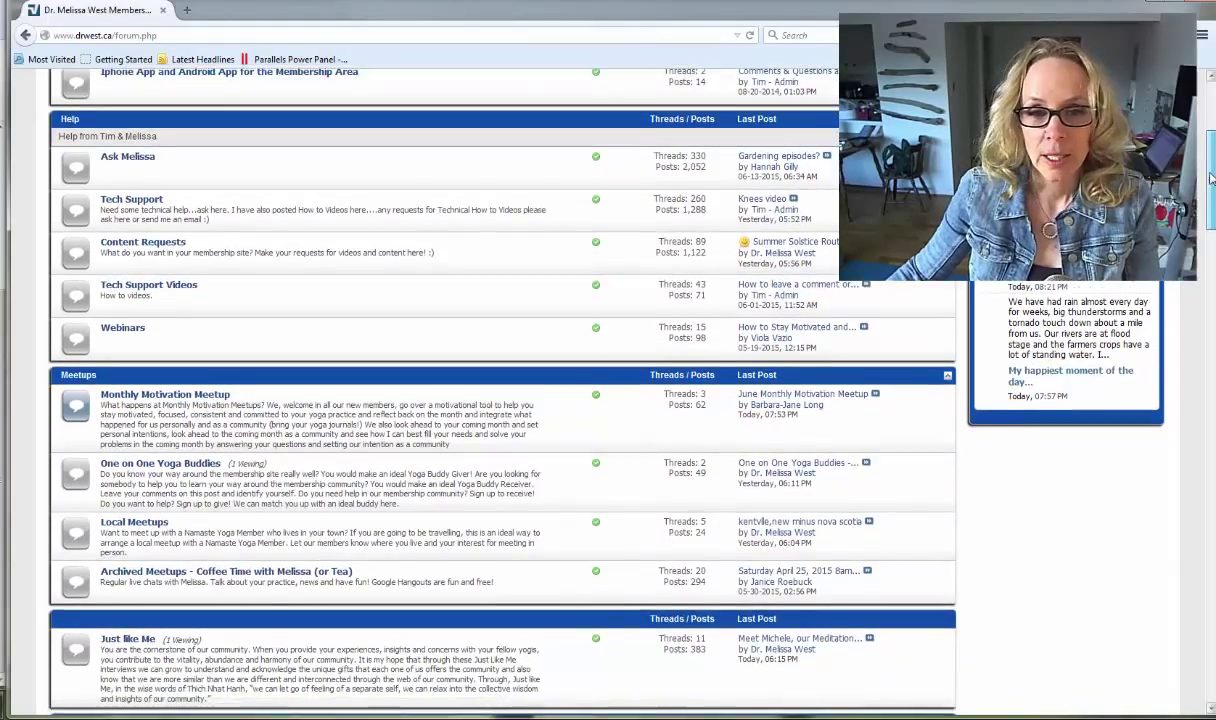
scroll(down, 3)
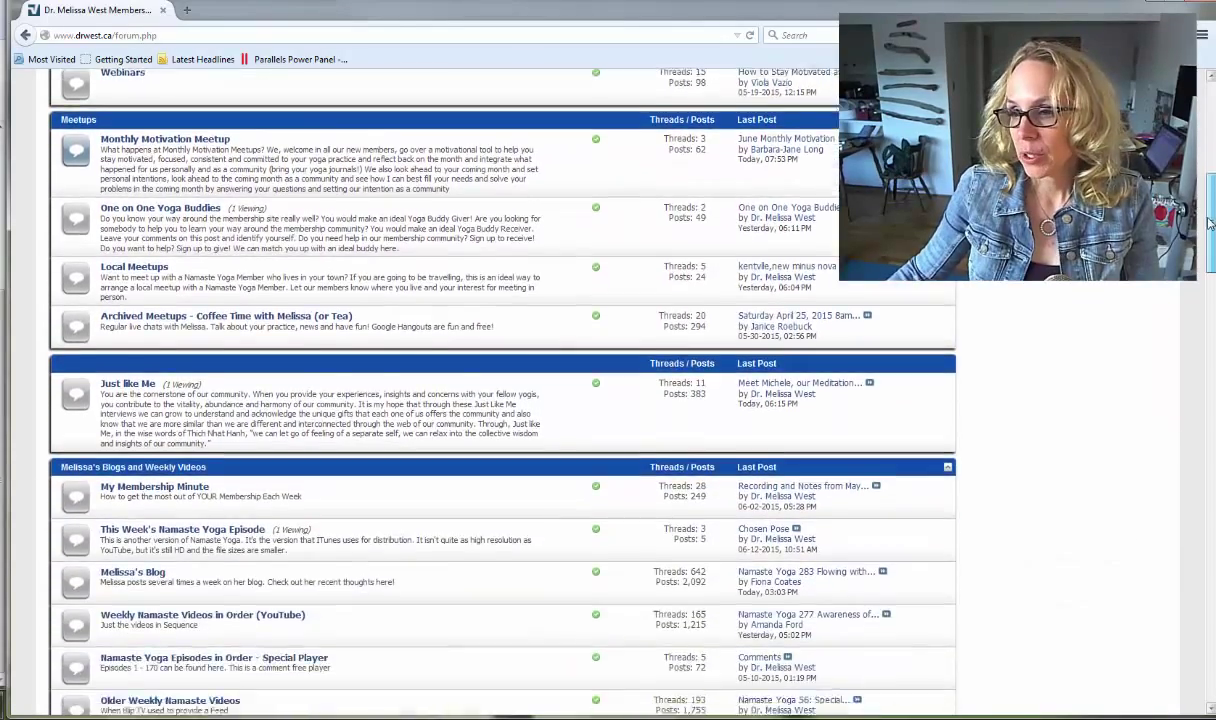
scroll(down, 3)
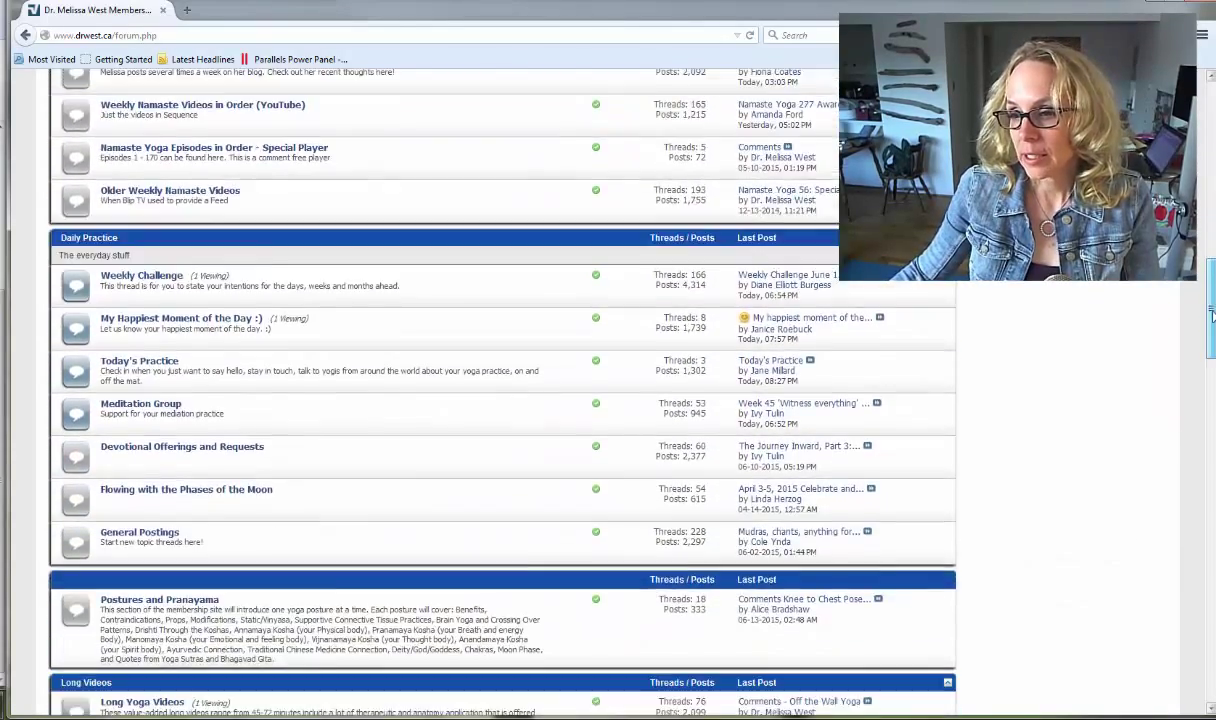
scroll(down, 3)
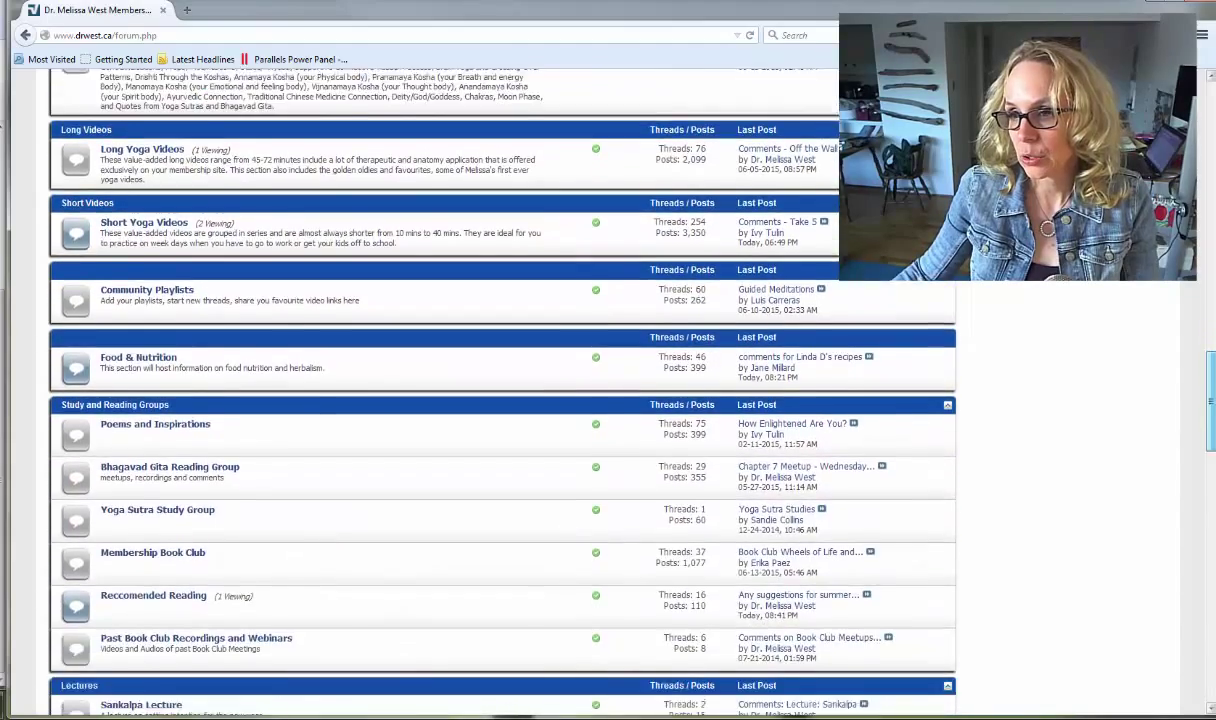
scroll(down, 3)
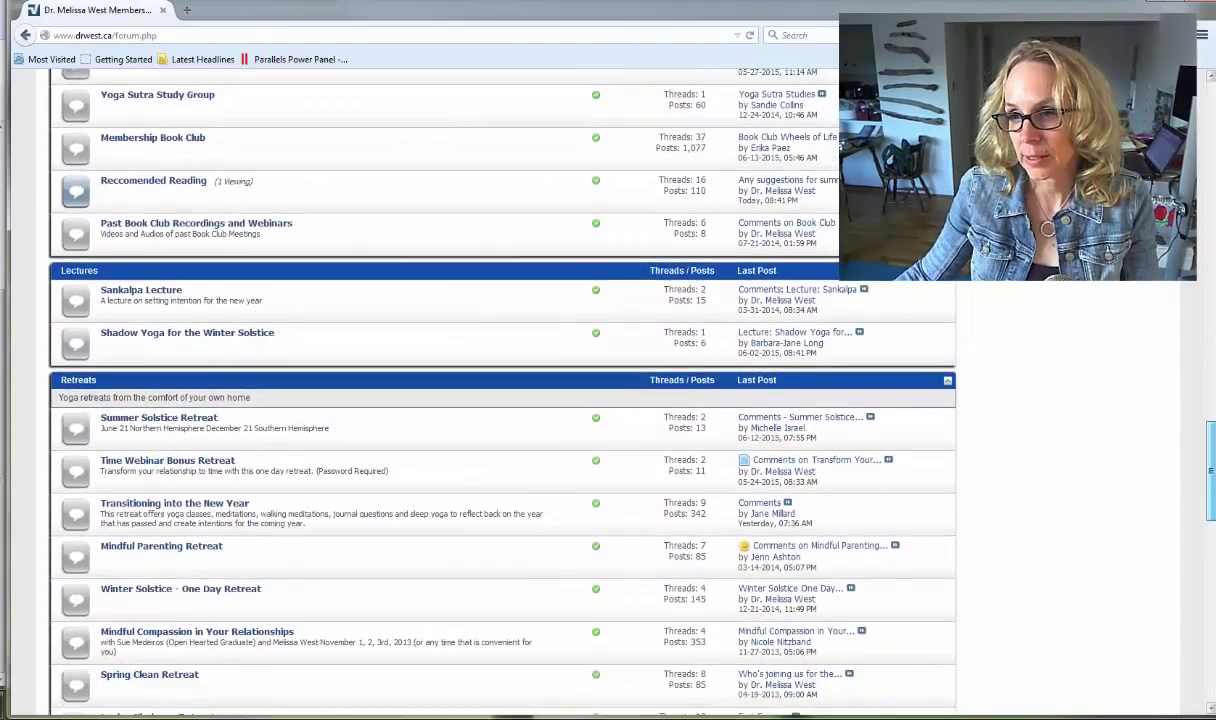
scroll(down, 3)
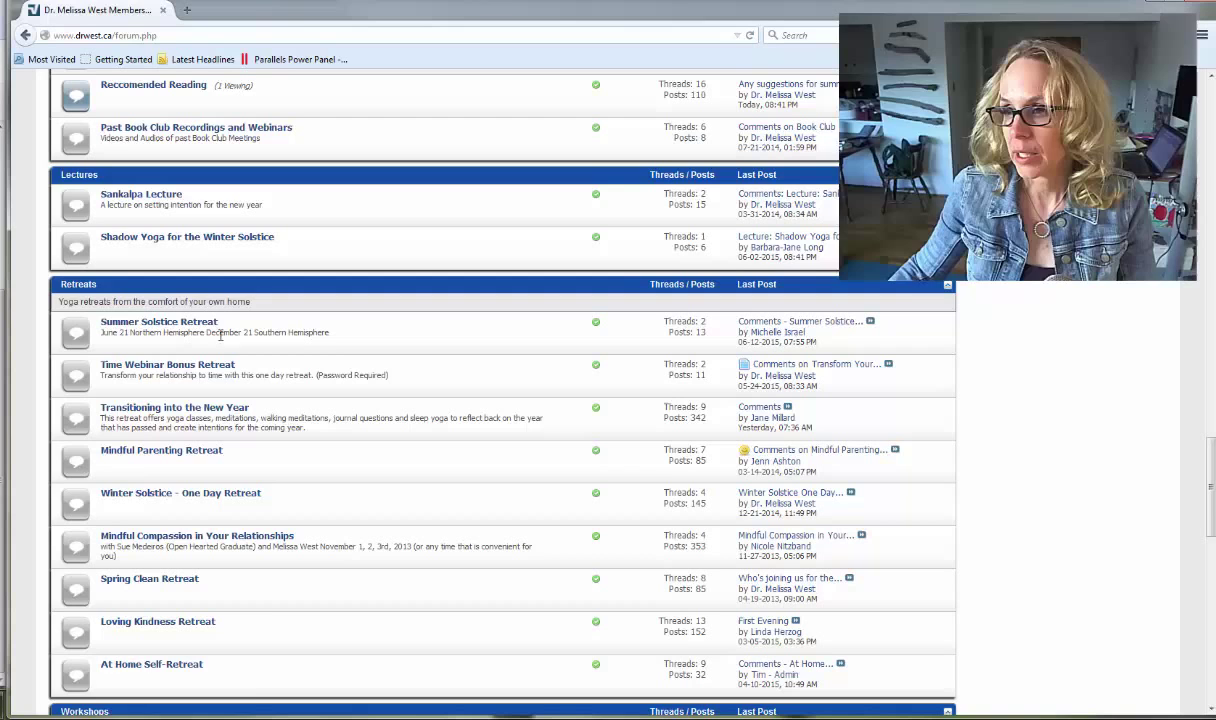
- Enter the Summer Solstice Retreat forum and its retreat outline thread
click(158, 320)
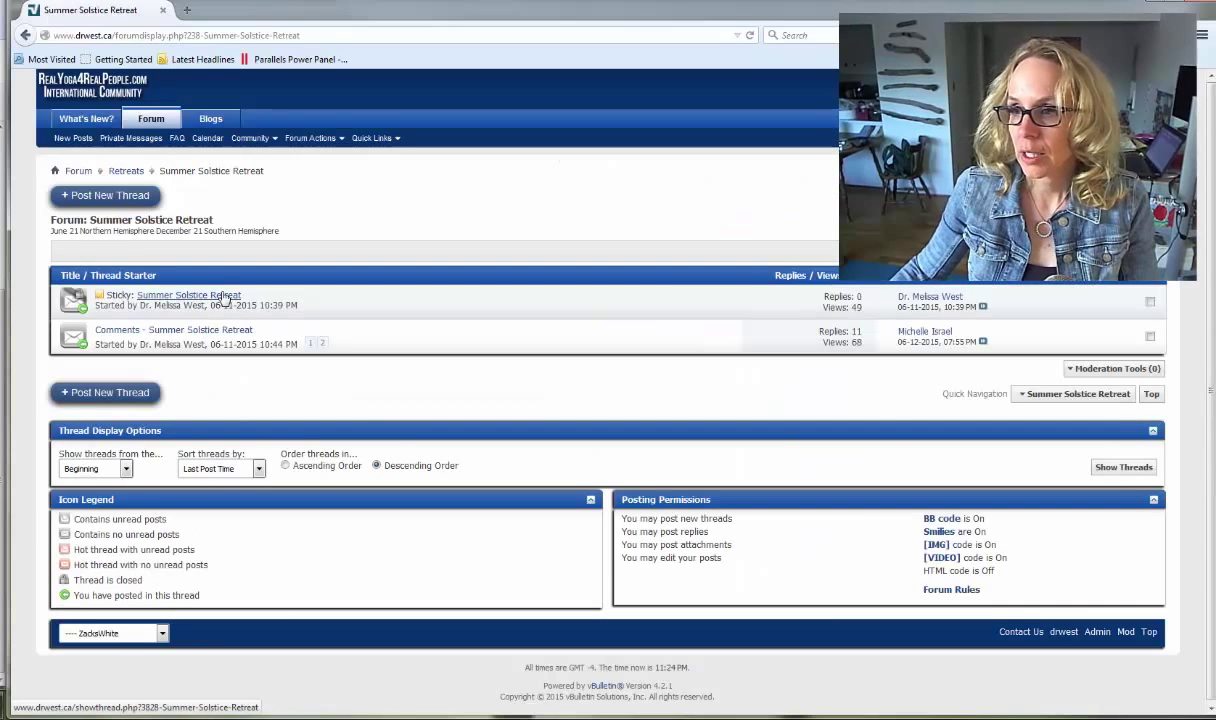
click(188, 294)
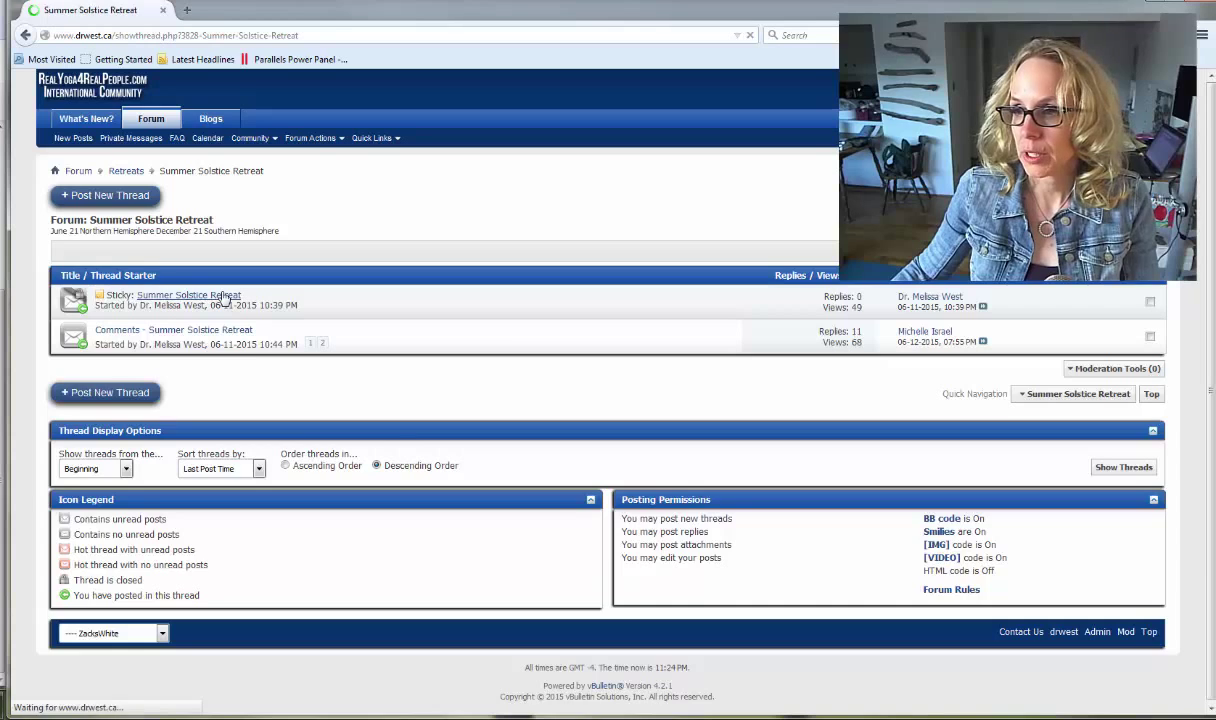
click(188, 294)
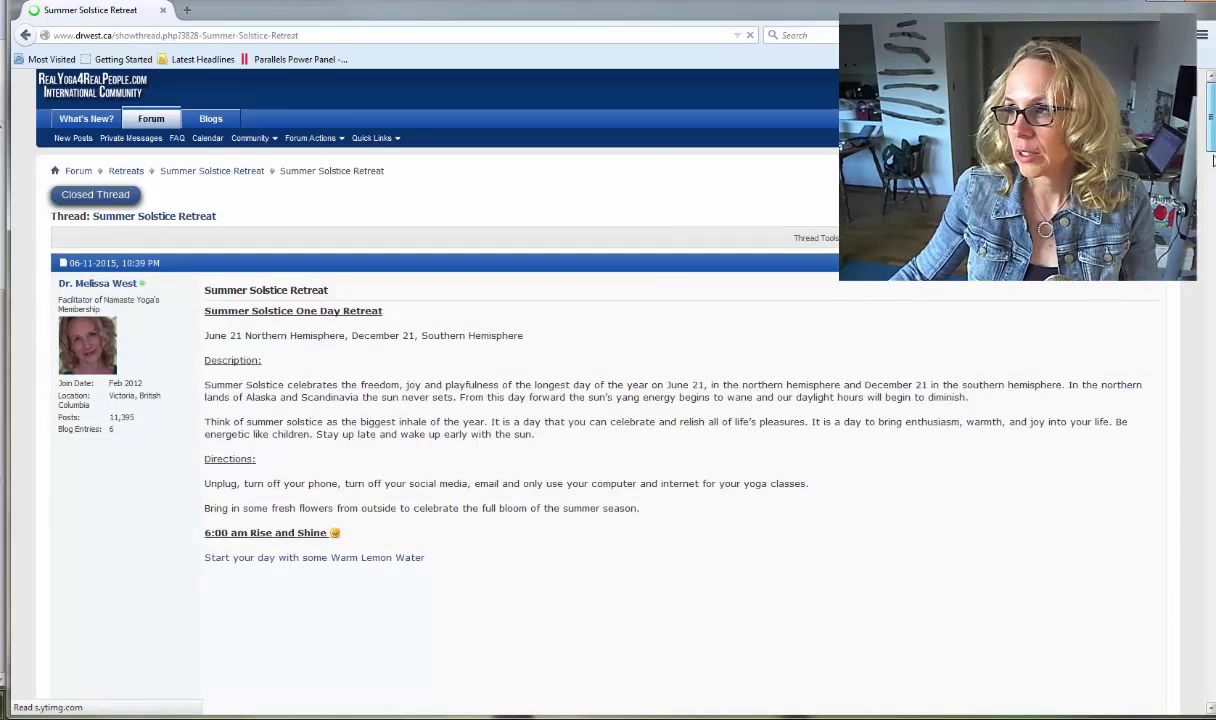
- Read down through the full Summer Solstice retreat outline post
scroll(down, 3)
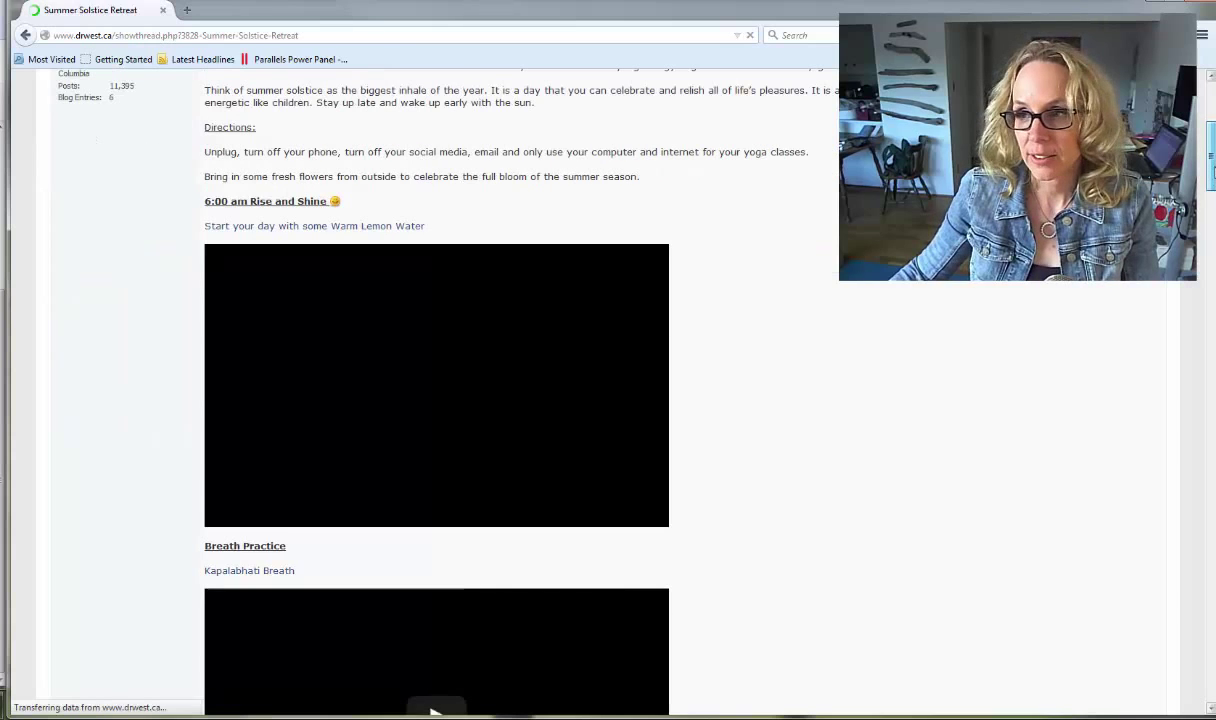
scroll(down, 3)
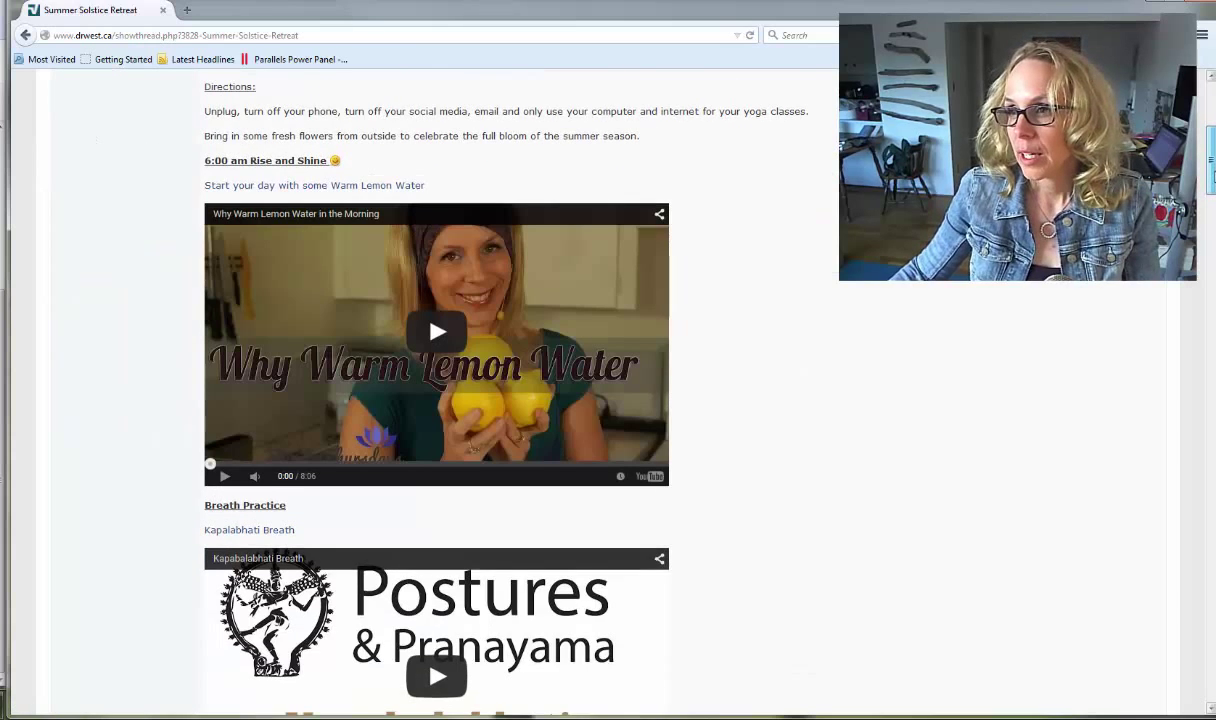
scroll(down, 3)
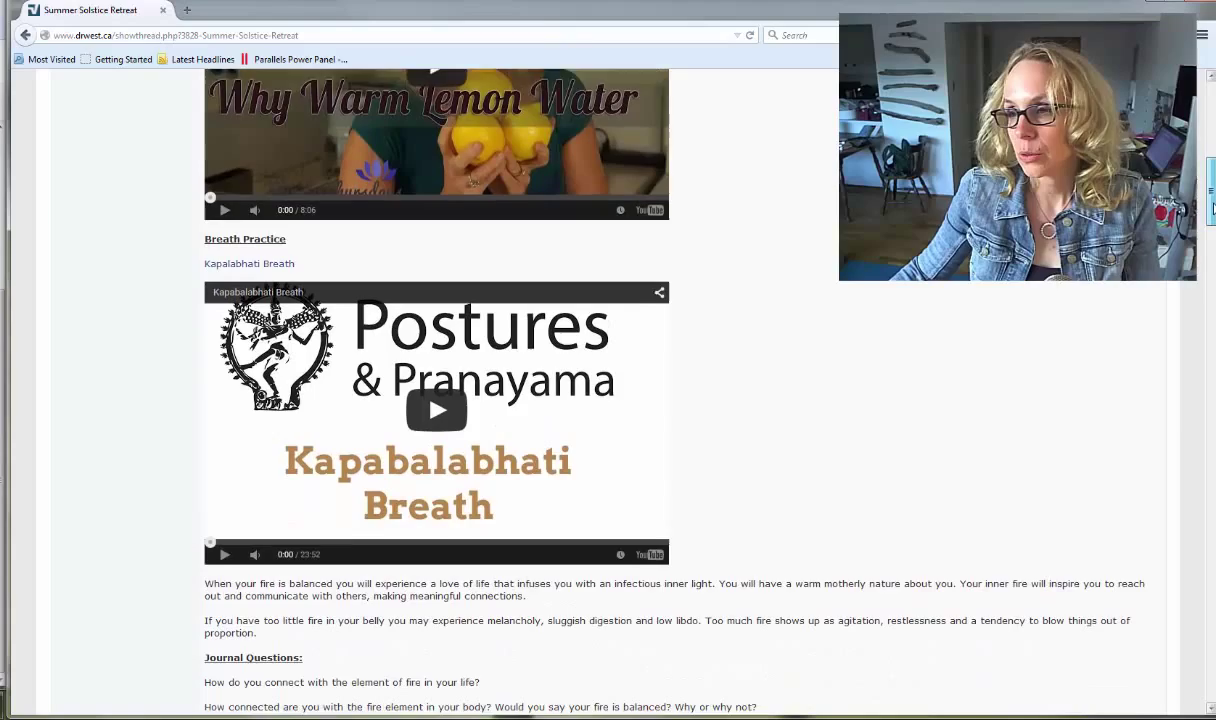
scroll(down, 3)
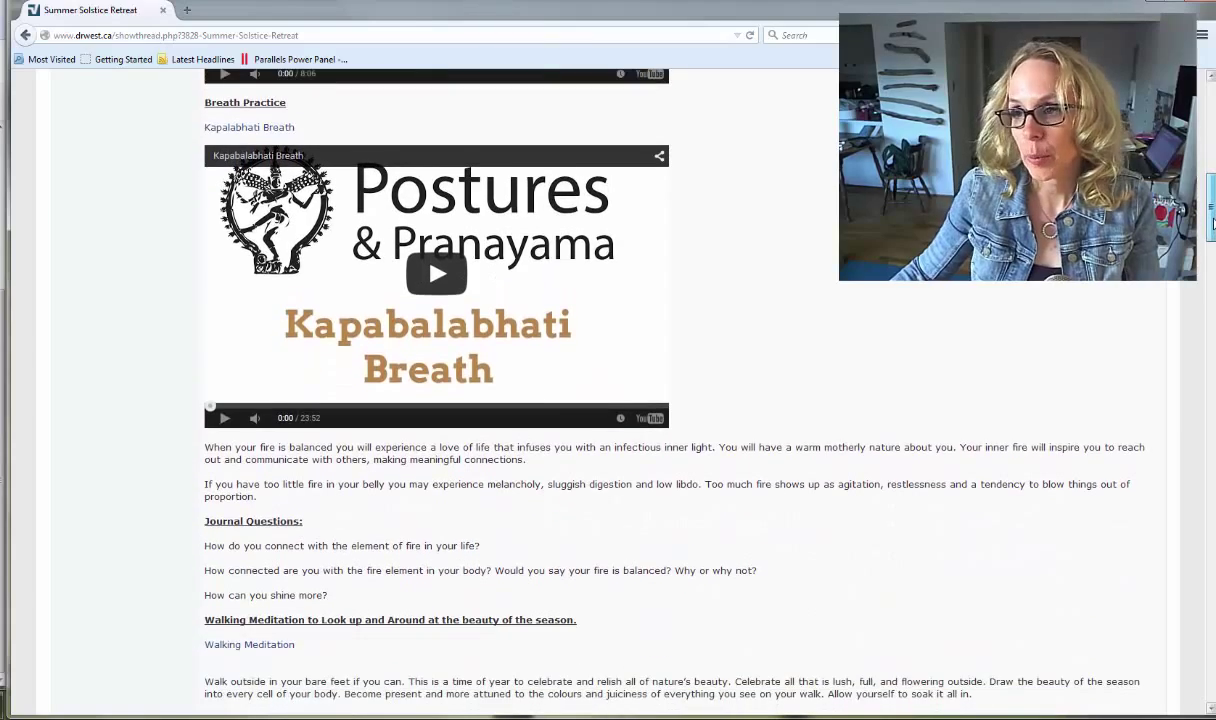
scroll(down, 3)
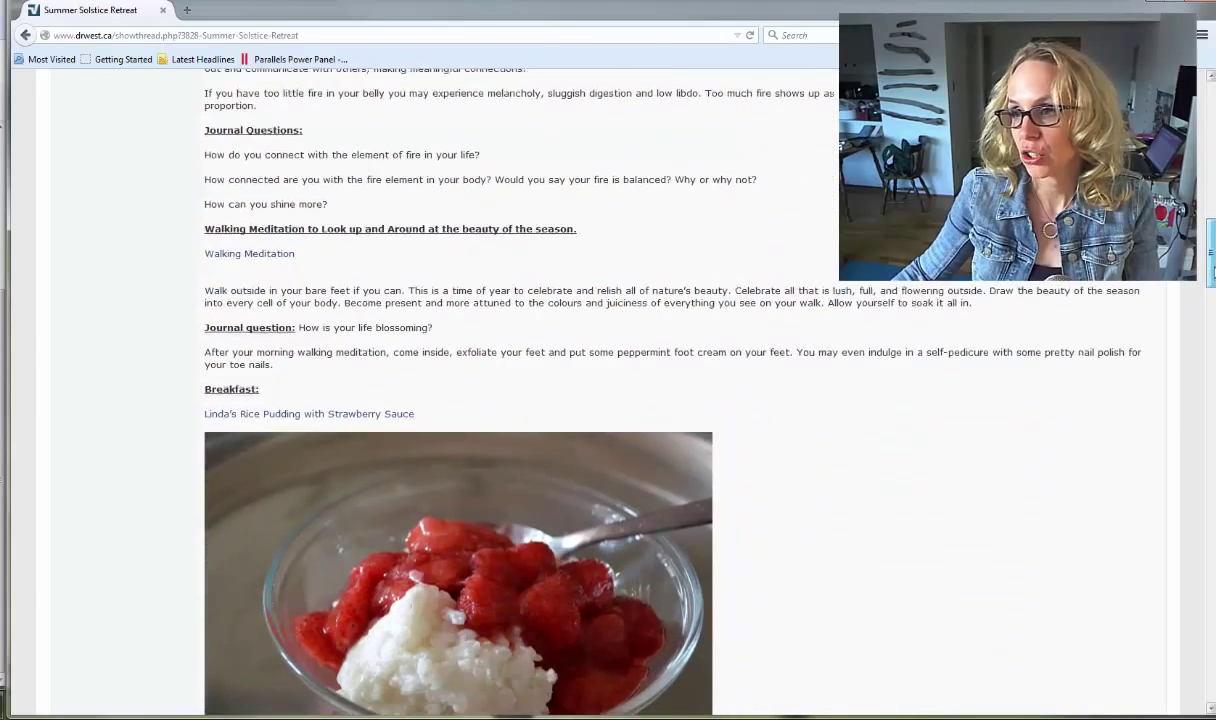
scroll(down, 3)
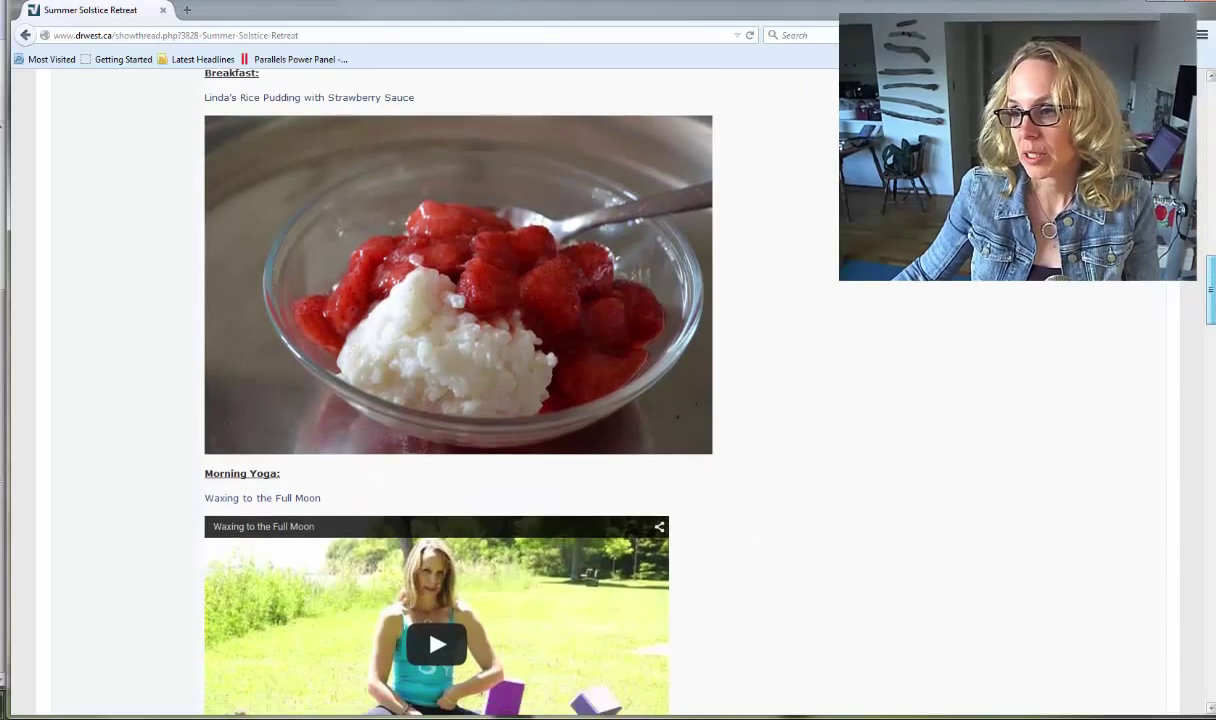
scroll(down, 3)
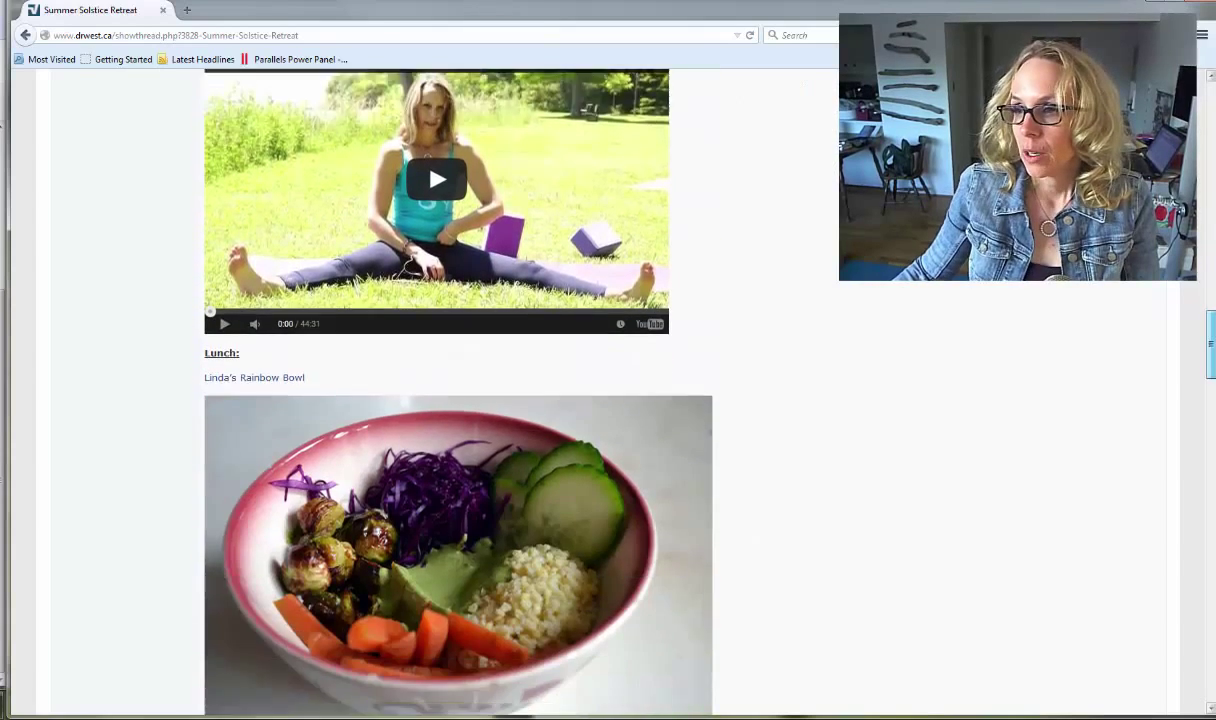
scroll(down, 3)
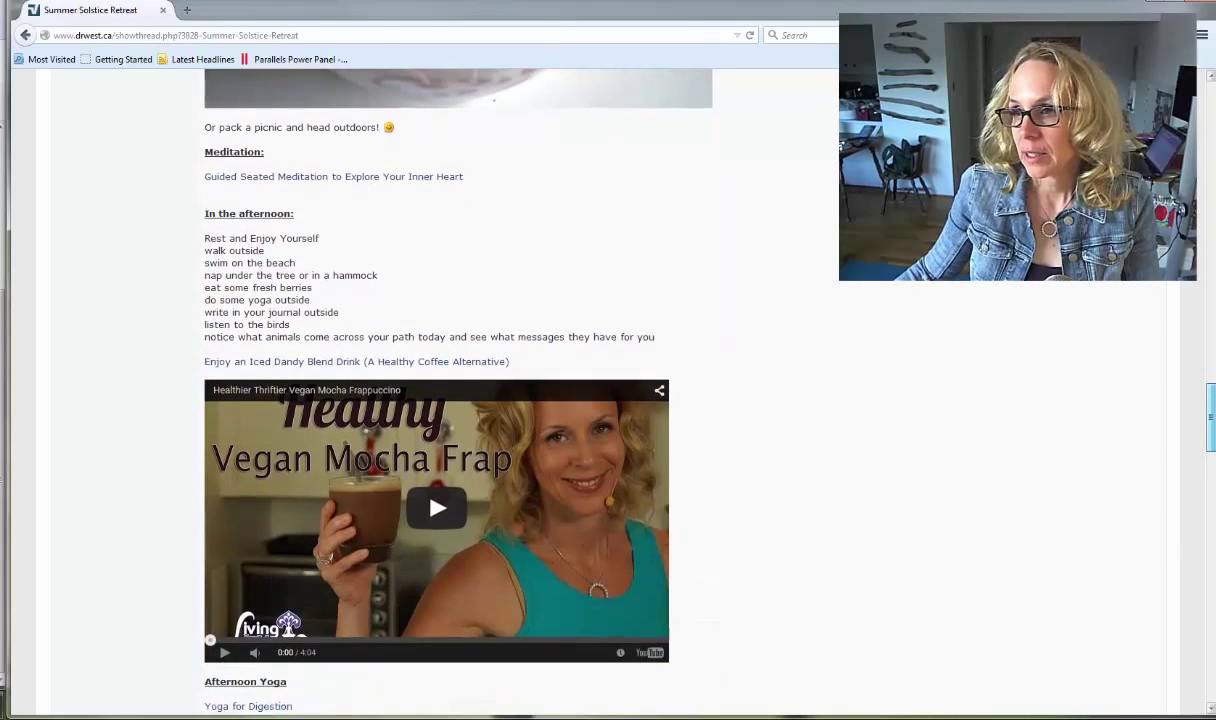
scroll(down, 3)
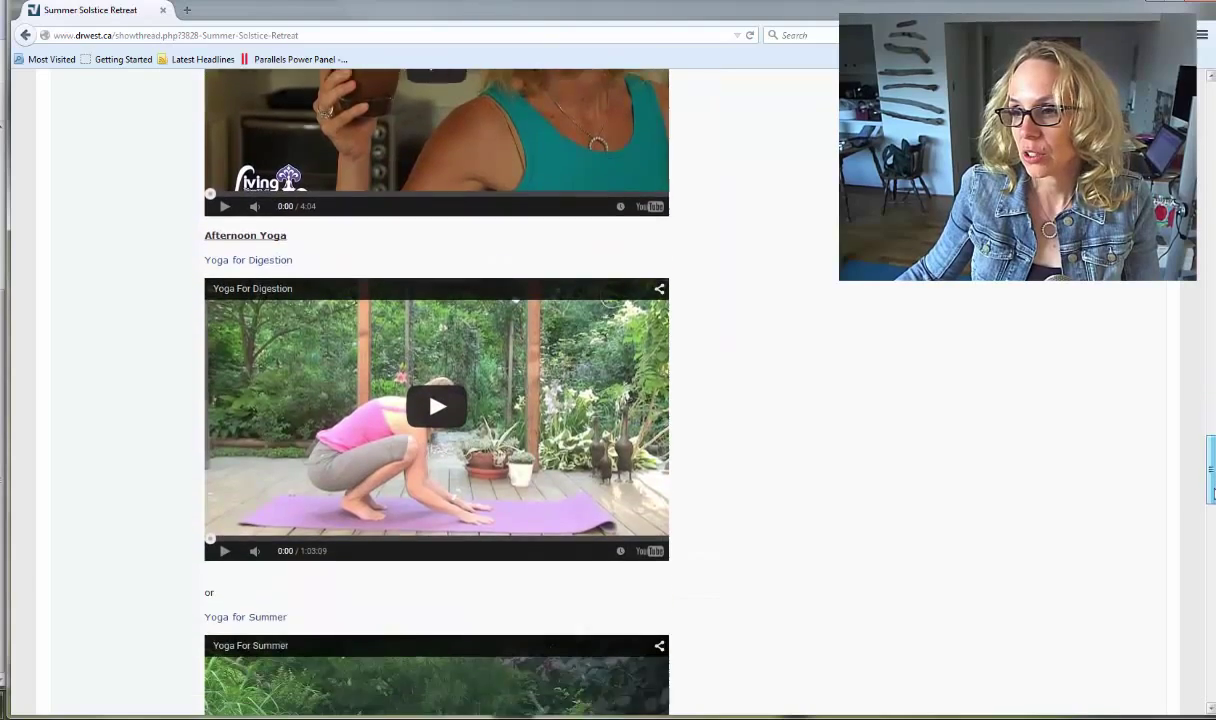
scroll(down, 3)
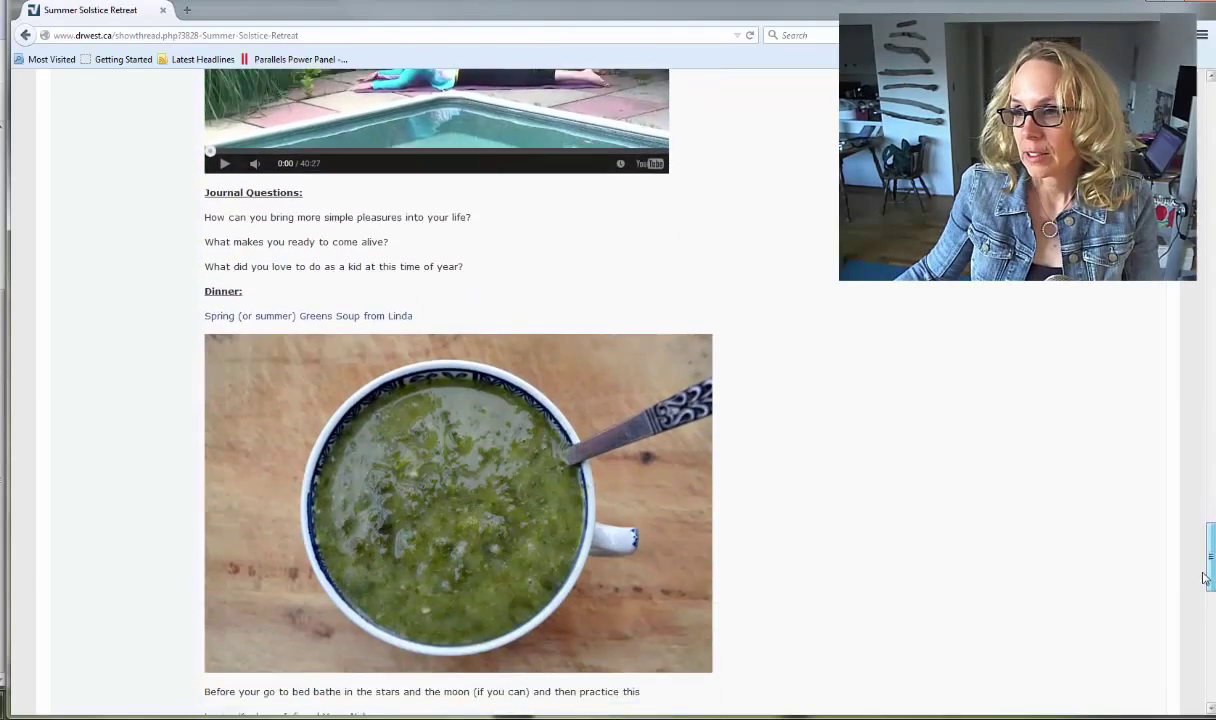
scroll(down, 3)
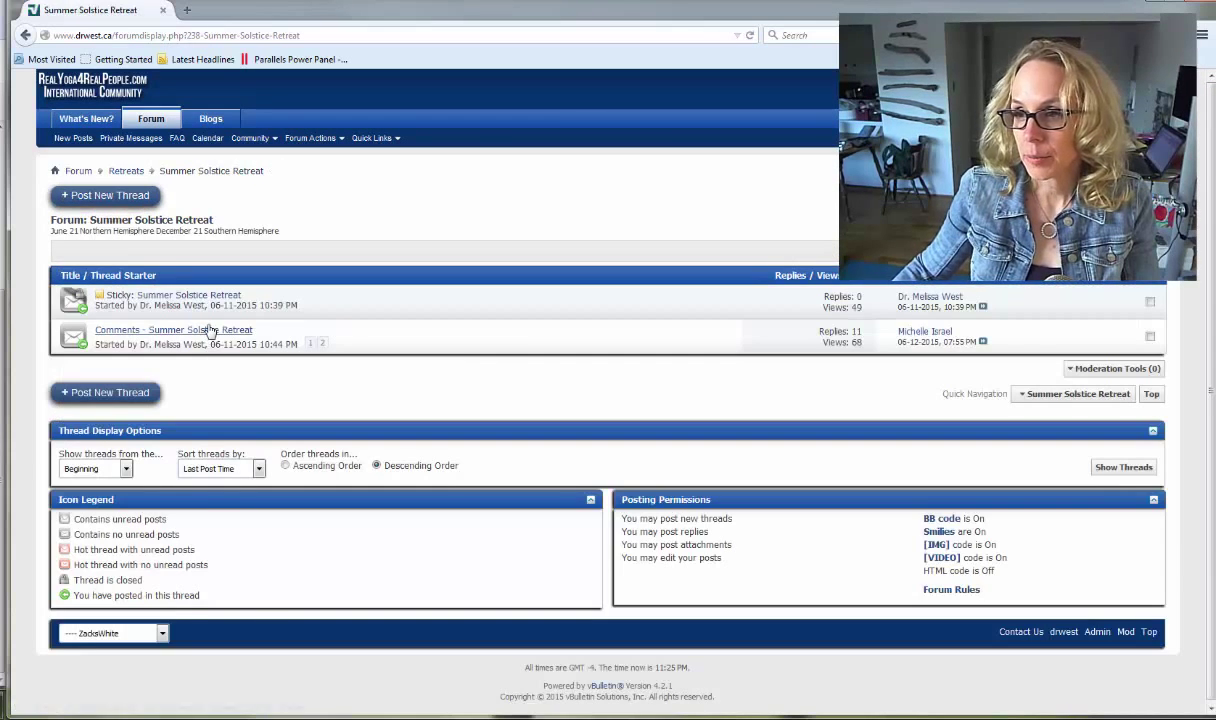
- Open the 'Comments - Summer Solstice Retreat' discussion thread
click(154, 330)
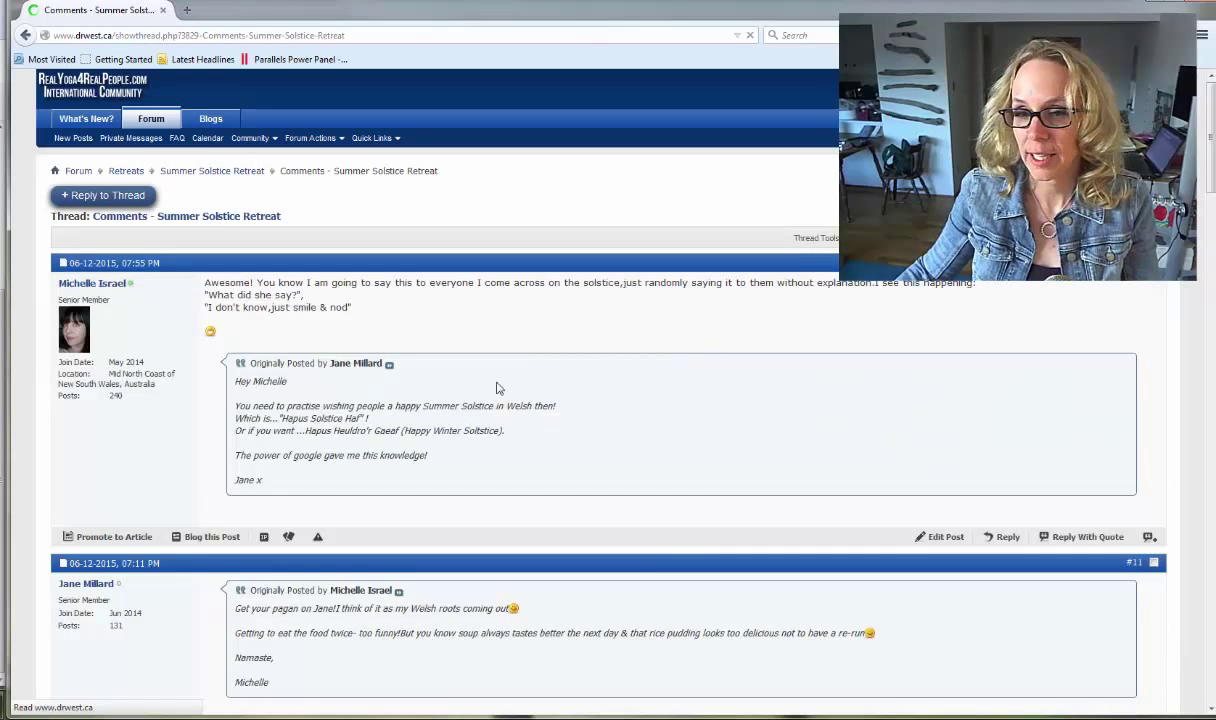
mouse_move(644, 356)
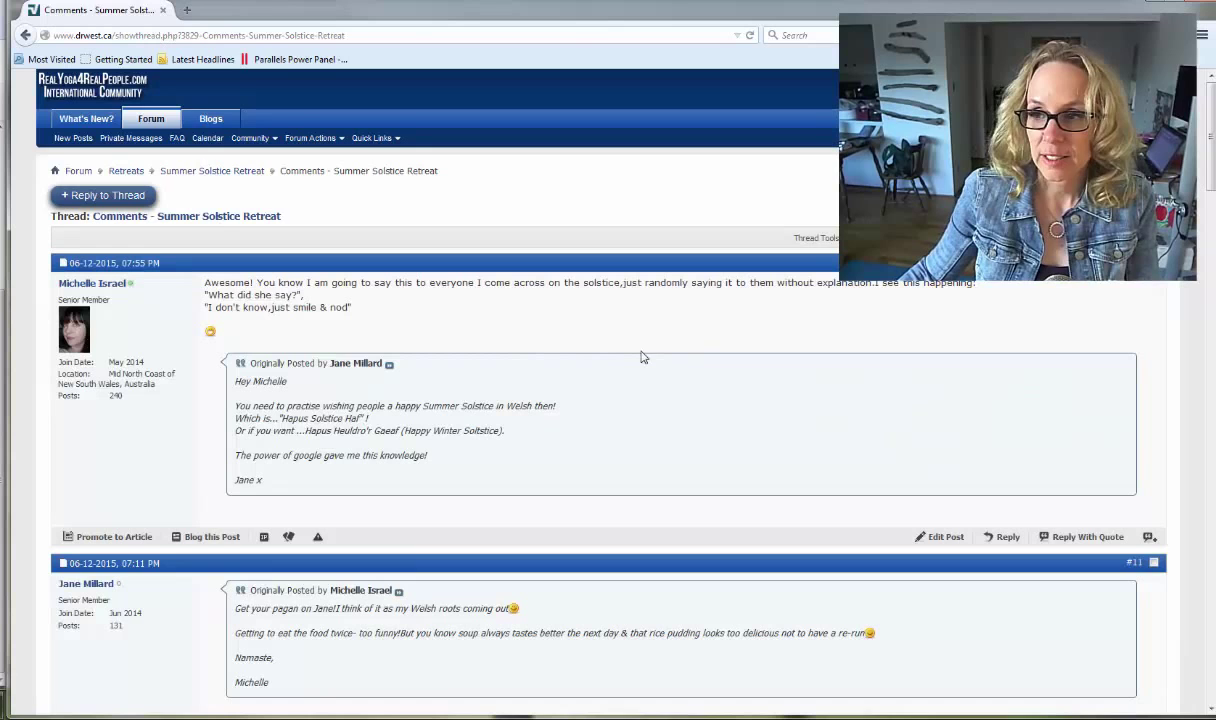
mouse_move(624, 368)
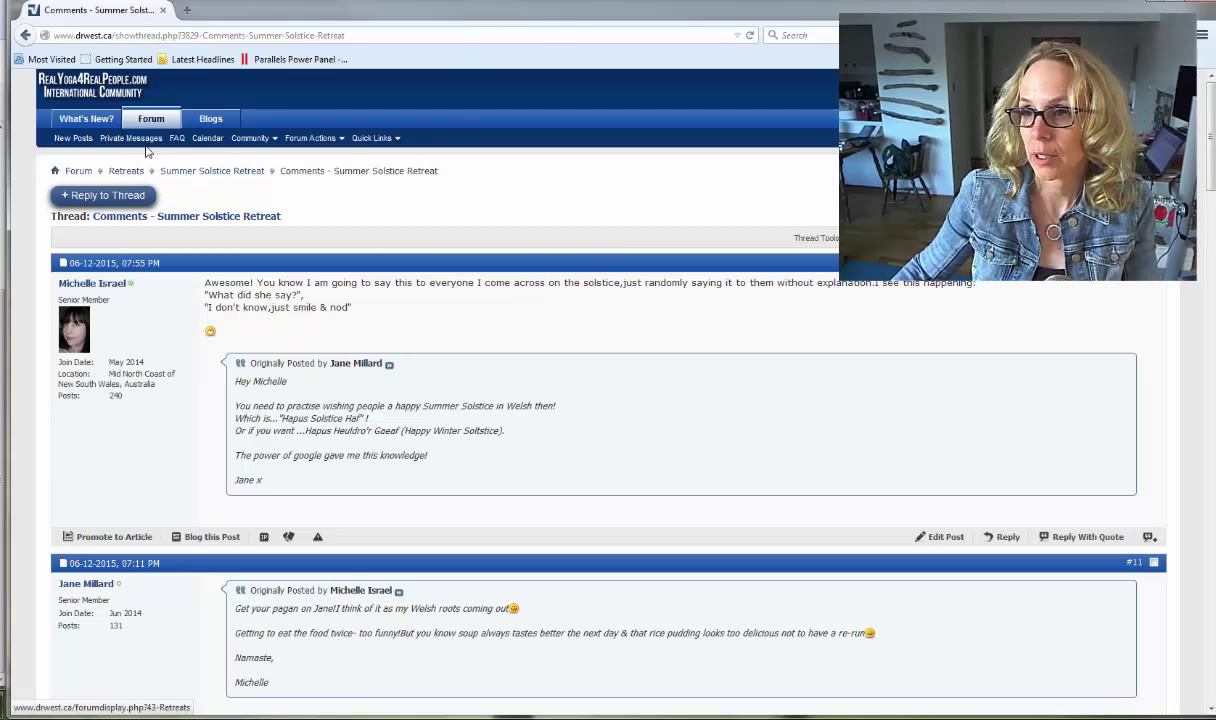
- Return to Retreats, enter the Winter Solstice - One Day Retreat forum and pick its outline thread
click(126, 170)
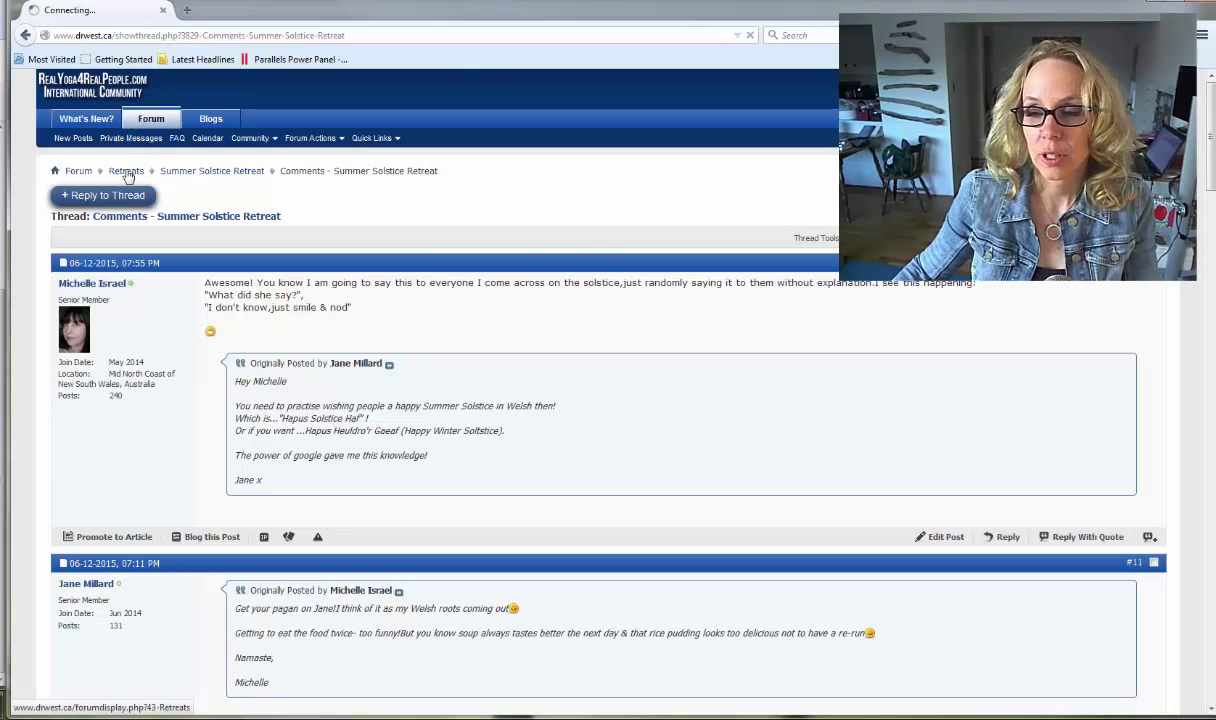
click(126, 170)
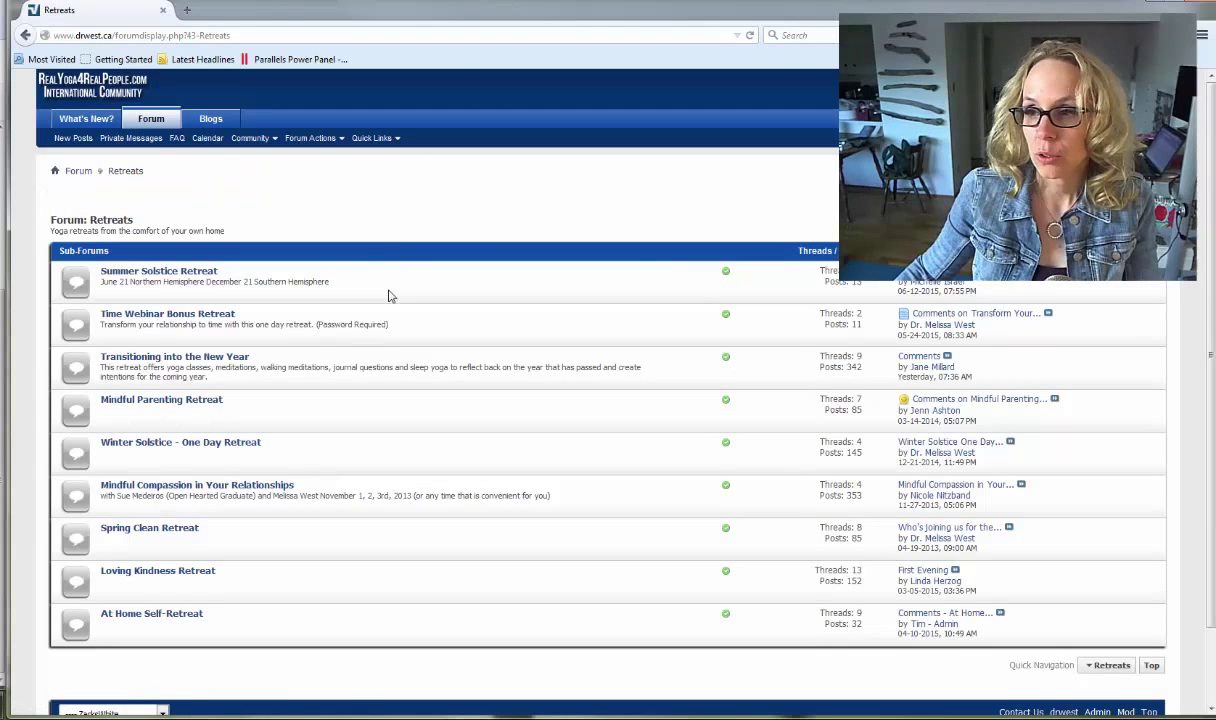
click(180, 442)
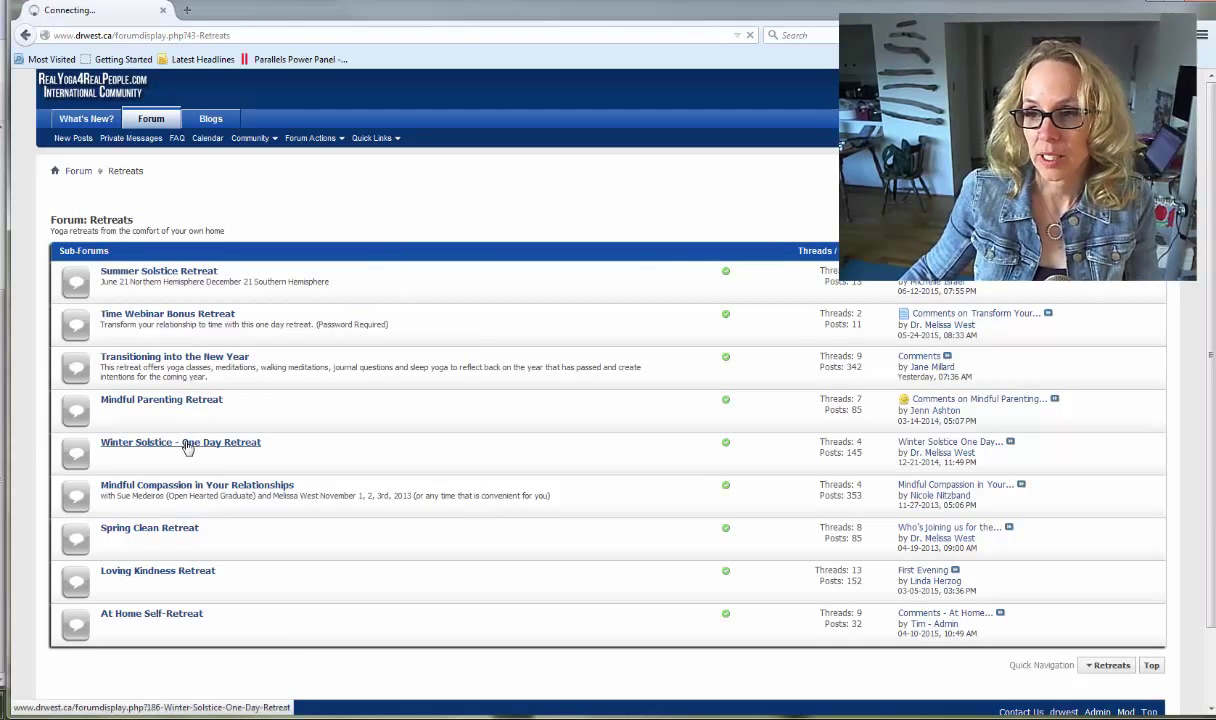
click(180, 442)
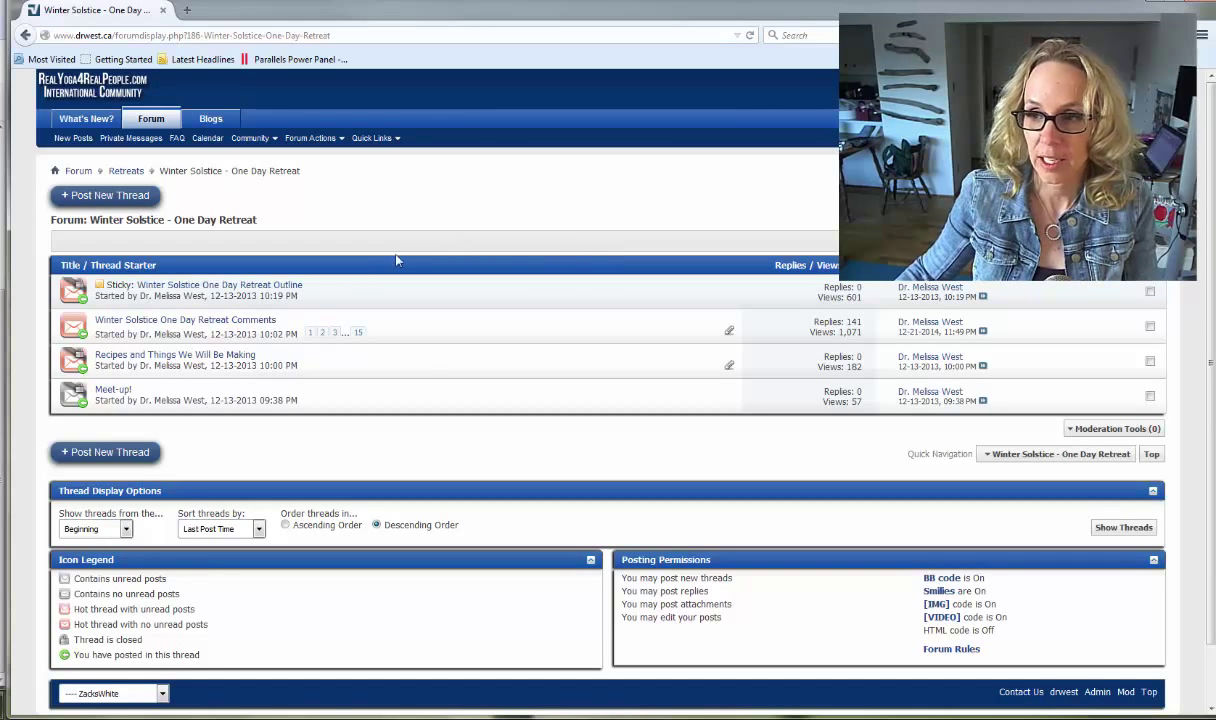
mouse_move(184, 320)
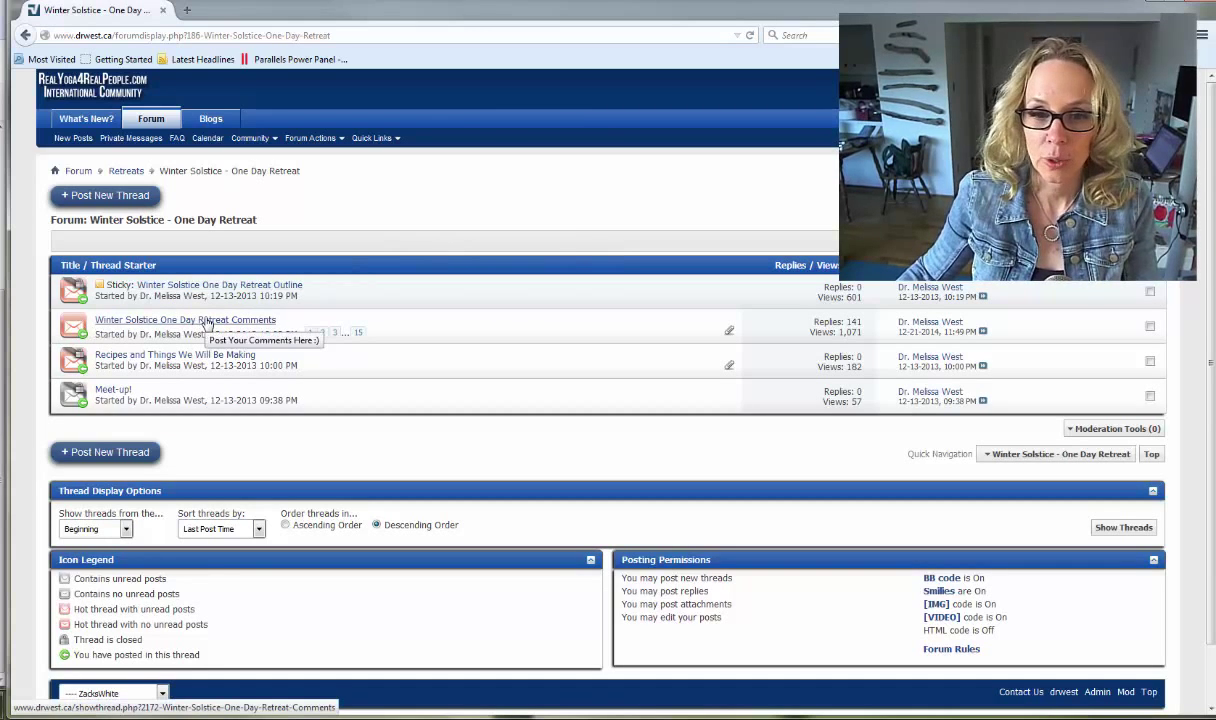
mouse_move(340, 304)
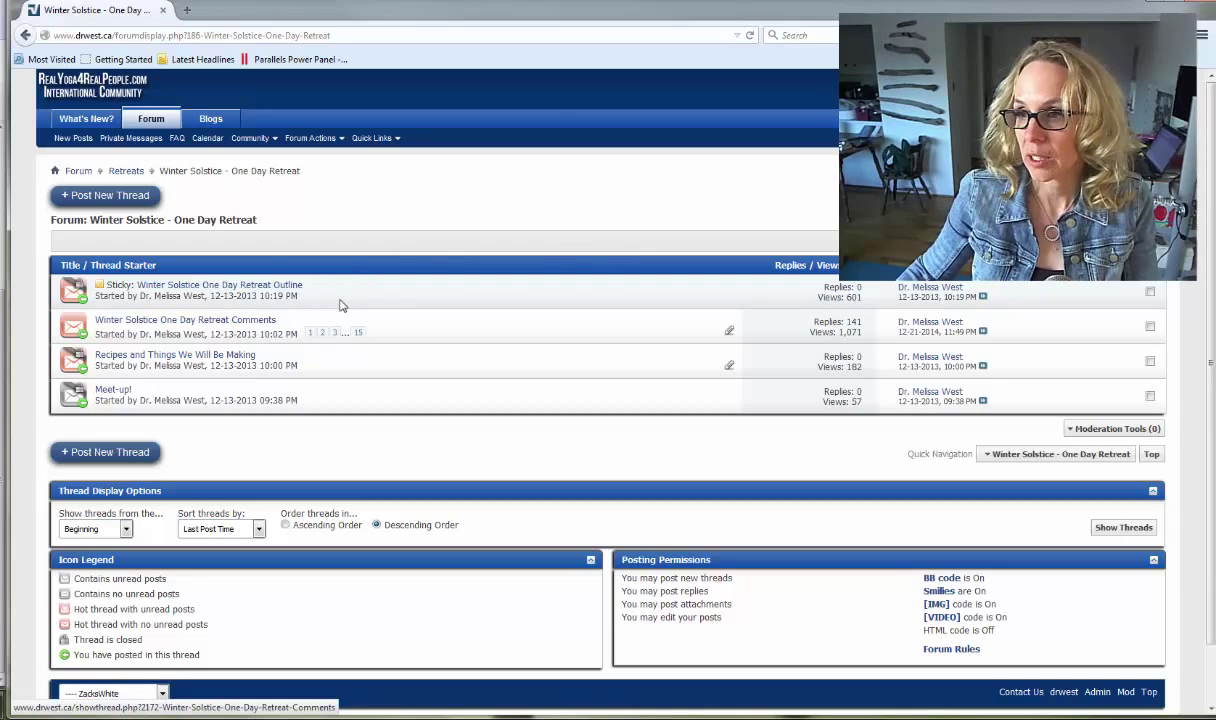
click(220, 284)
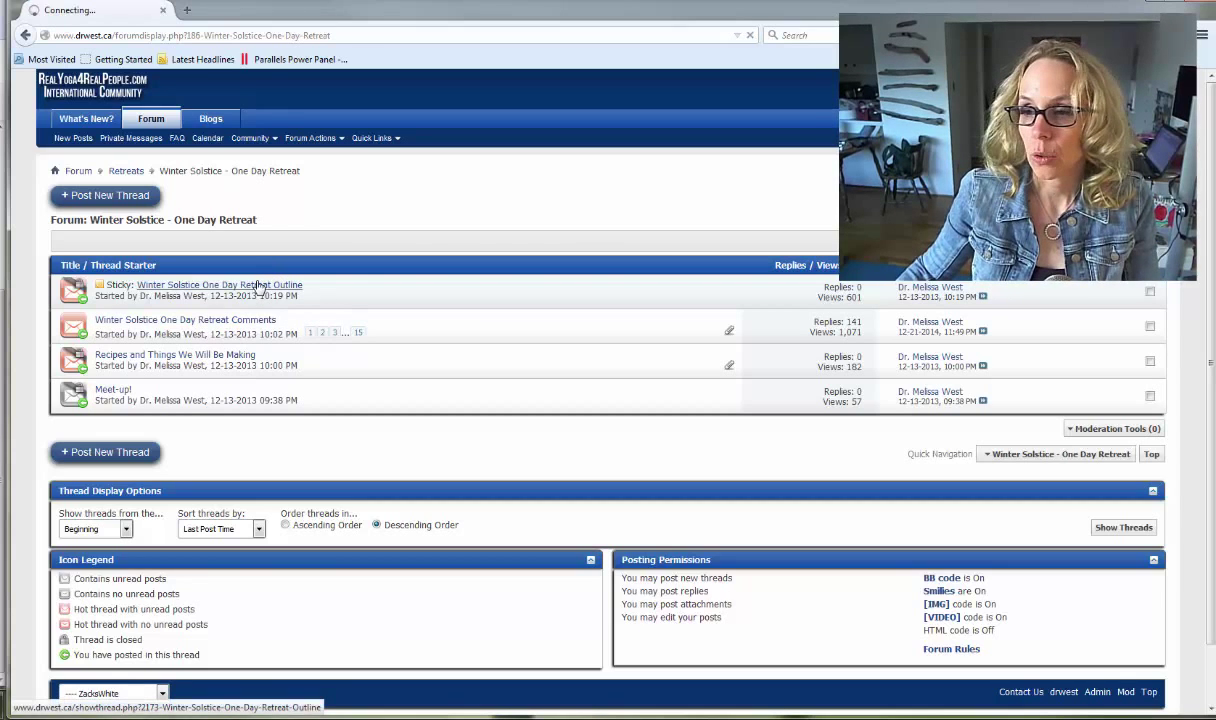
- Read the Winter Solstice outline down past the Friday evening plan to the meditation videos
click(220, 284)
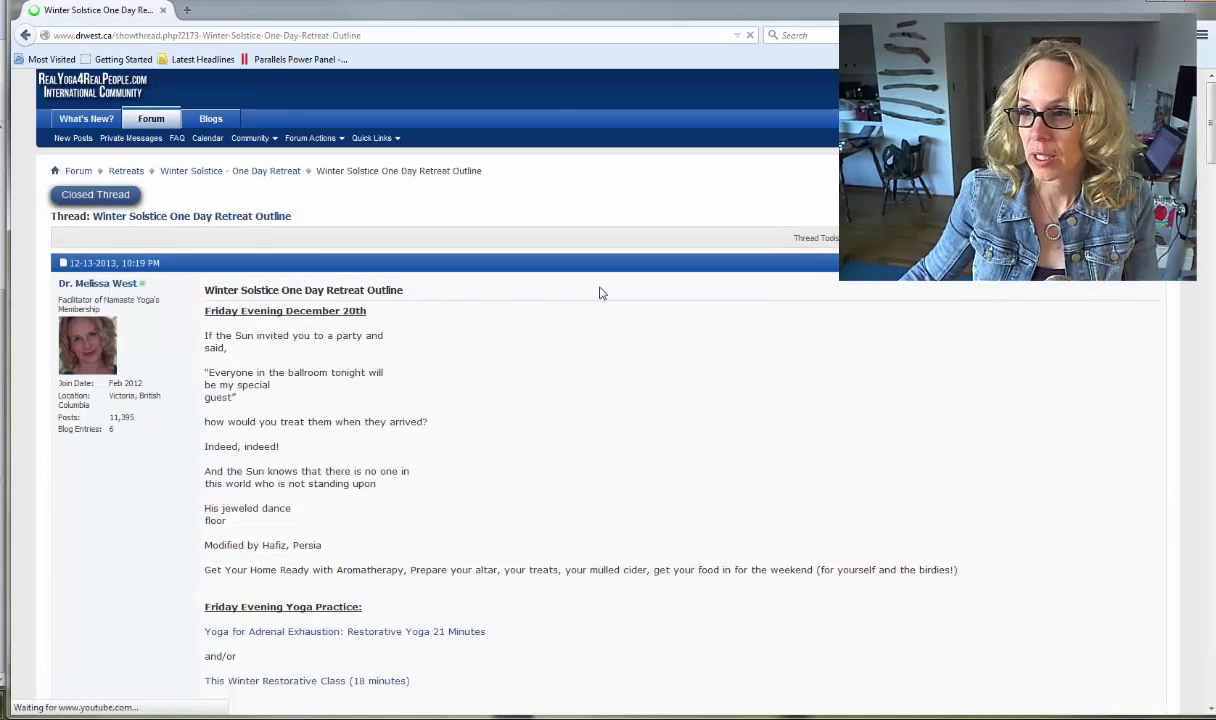
scroll(down, 3)
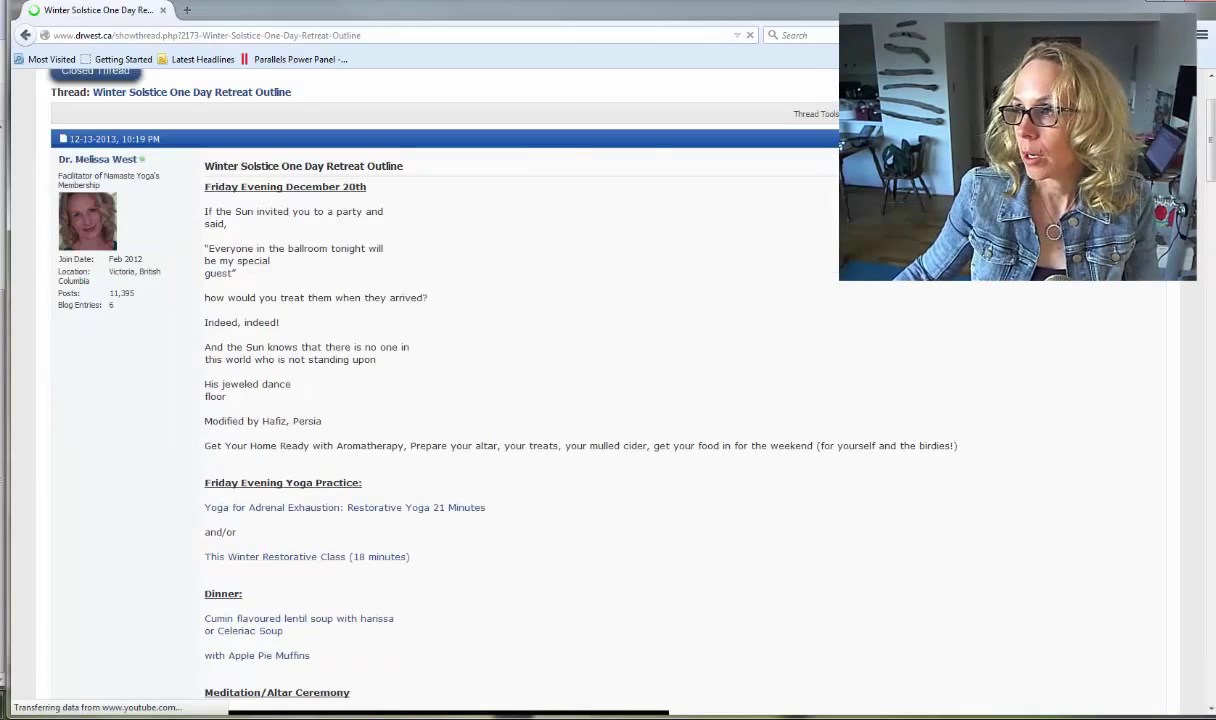
scroll(down, 3)
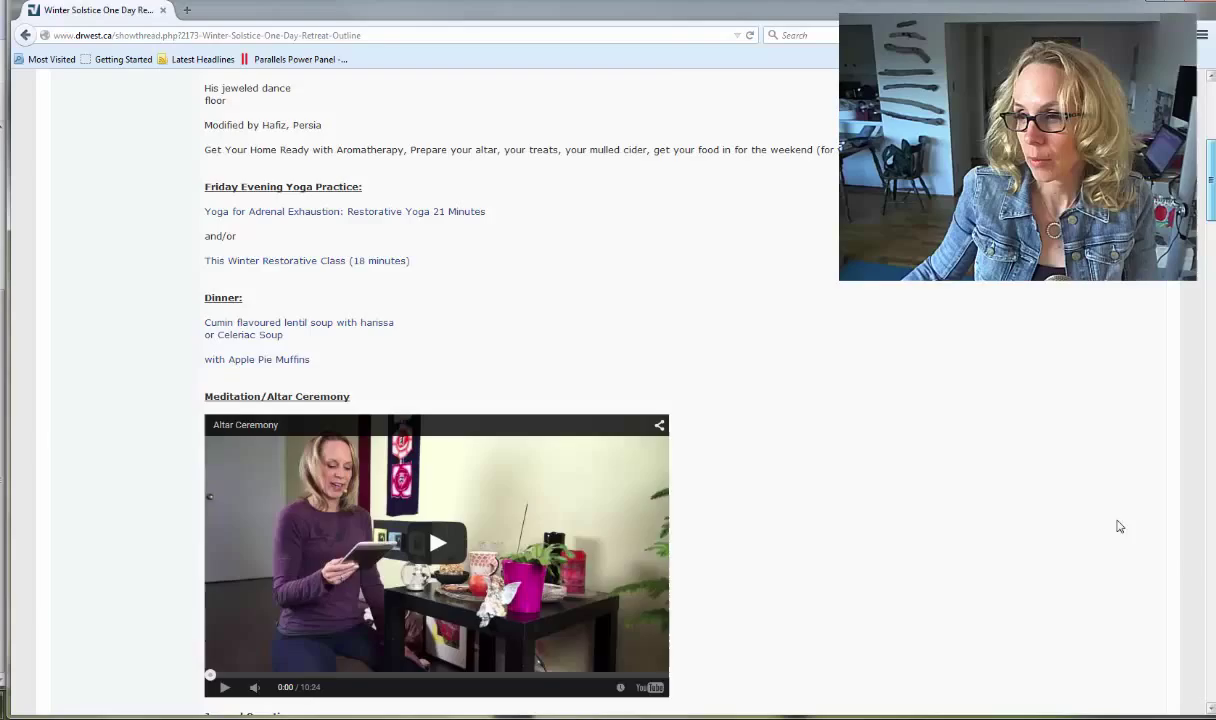
scroll(down, 3)
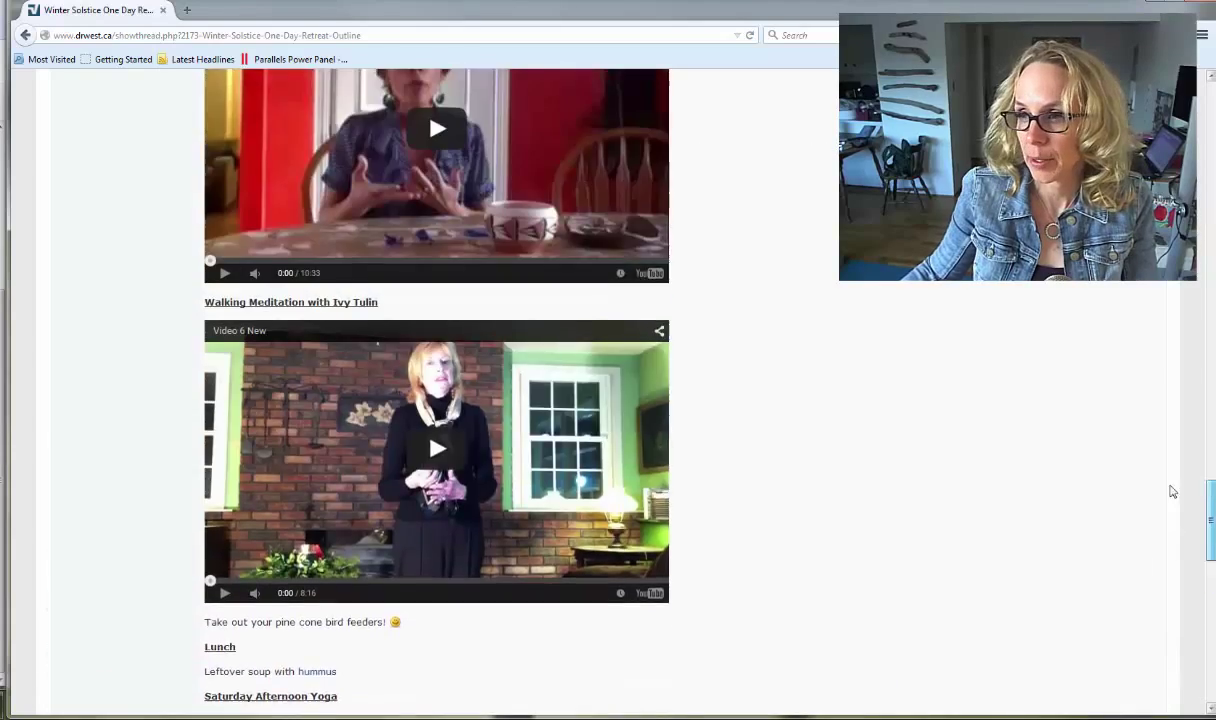